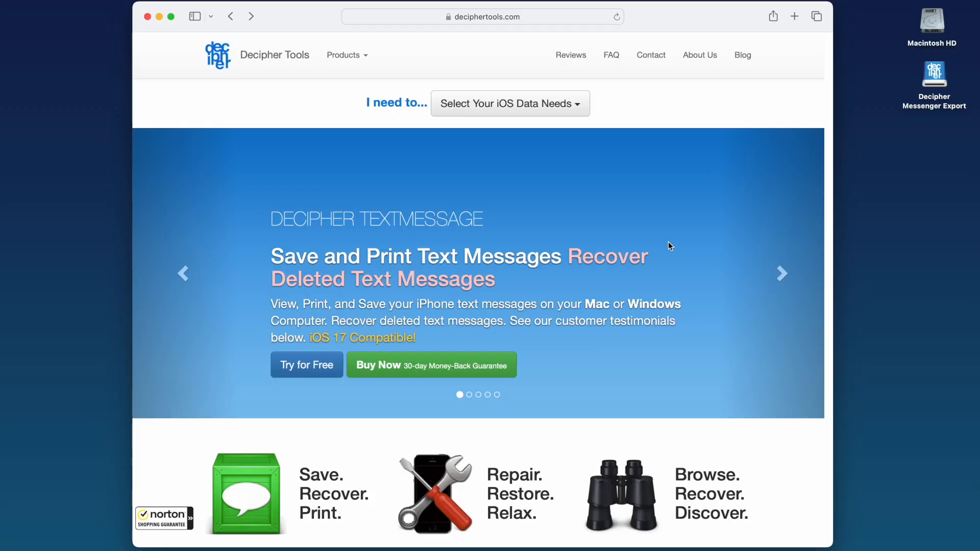
- Scroll down the Decipher Tools homepage to the Decipher Messenger Export product
scroll("down", 3)
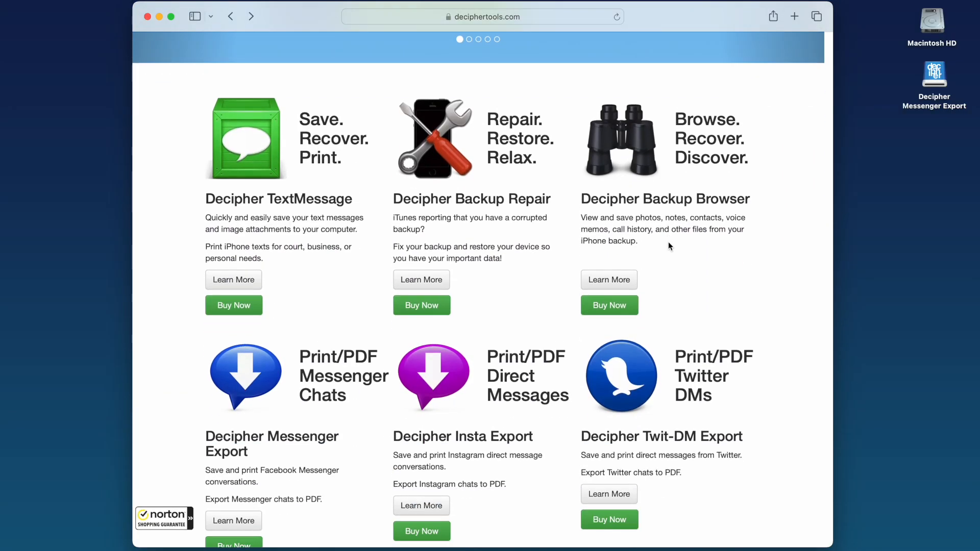
scroll("down", 3)
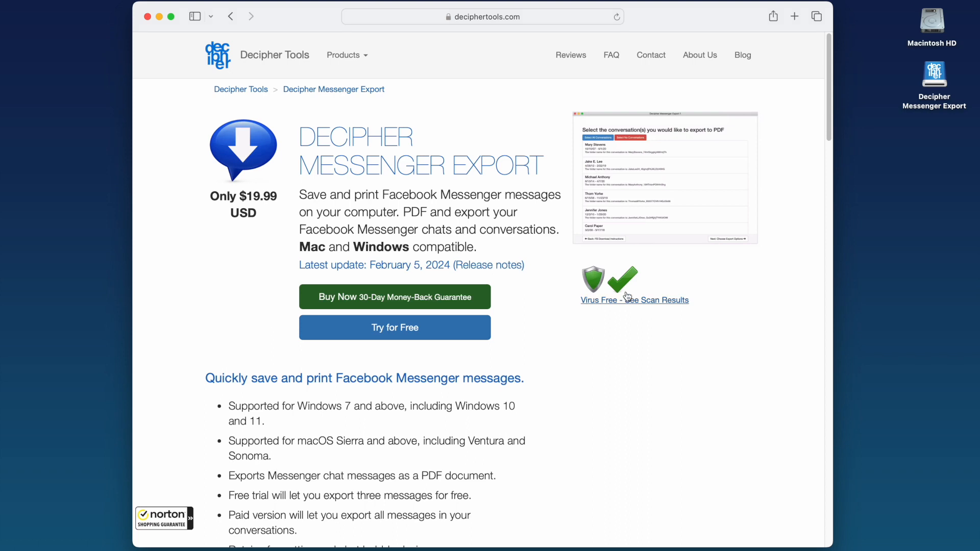
mouse_move(395, 327)
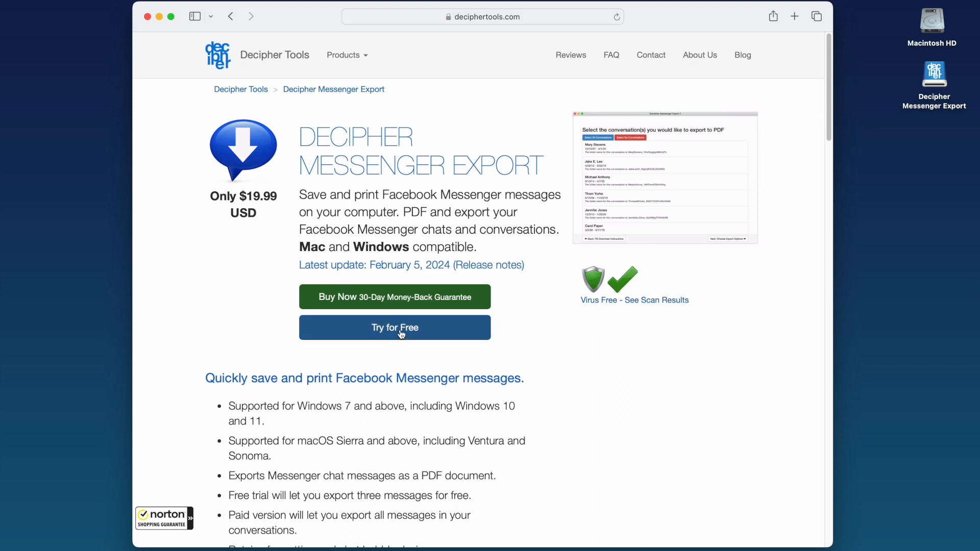
- Start the free trial and download Decipher Messenger Export for Mac
left_click(394, 328)
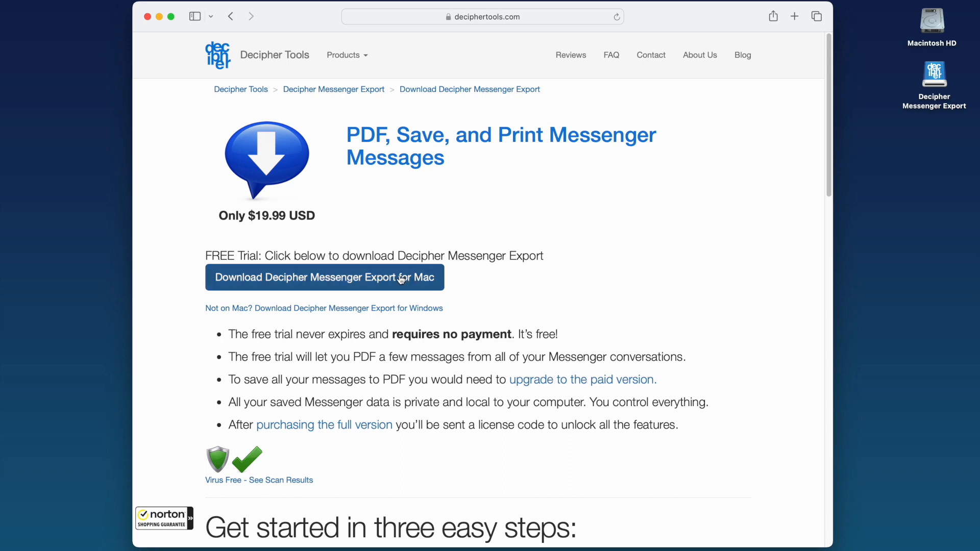
mouse_move(391, 290)
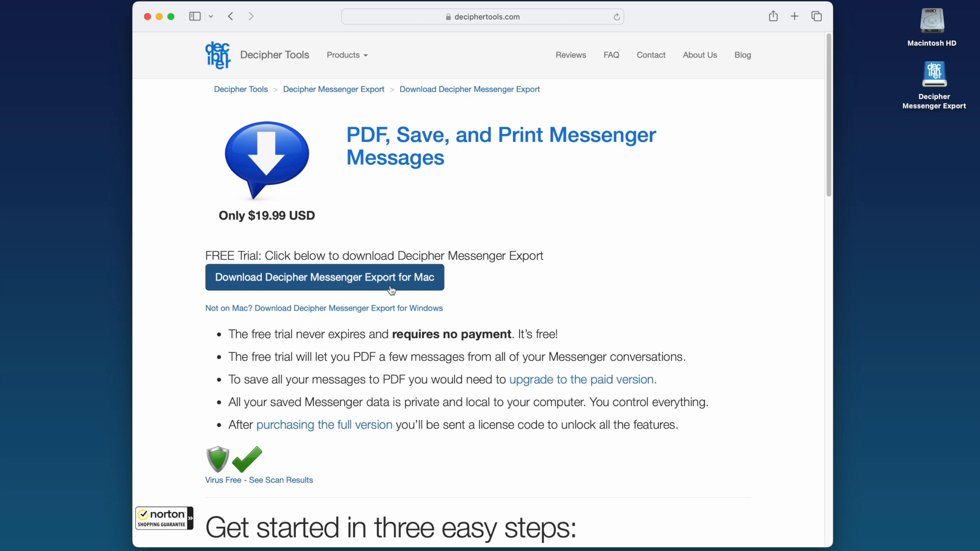
left_click(323, 278)
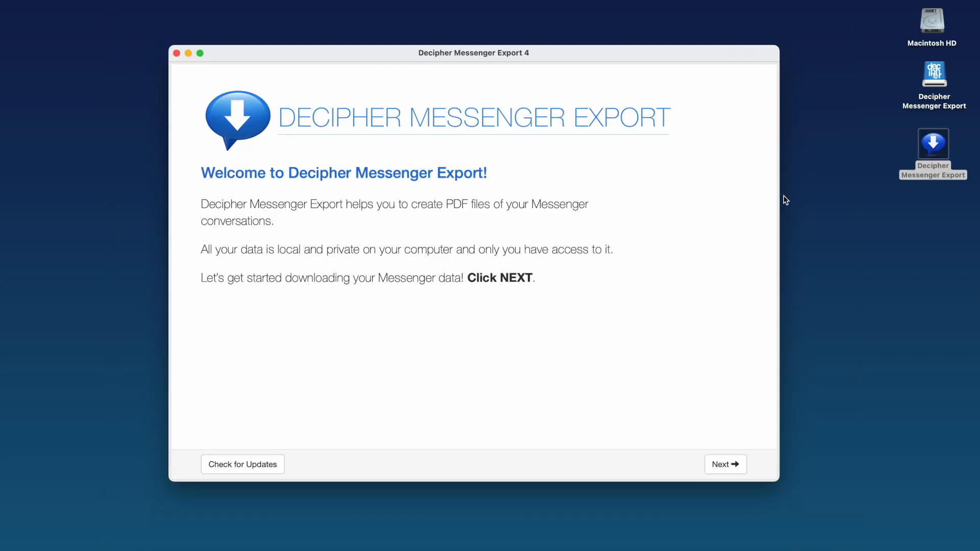
mouse_move(643, 294)
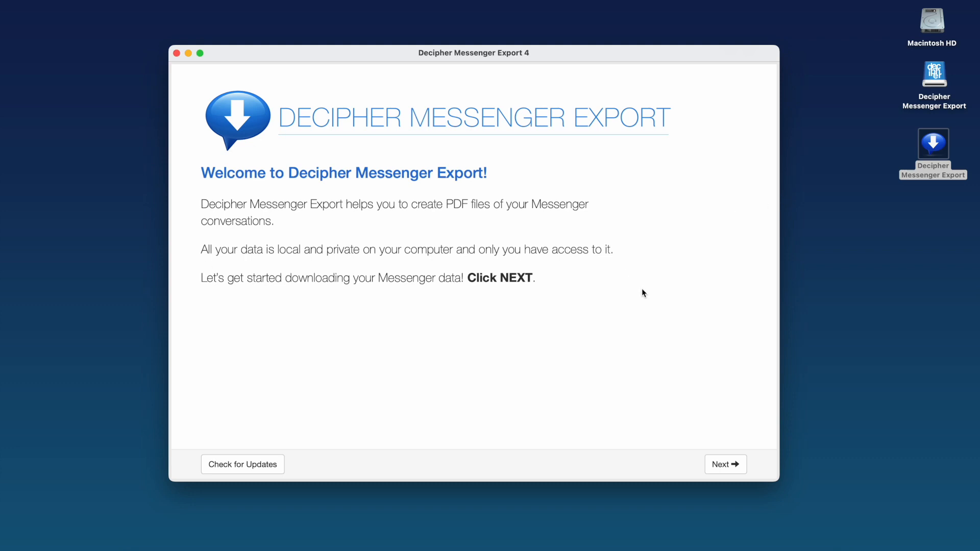
mouse_move(208, 266)
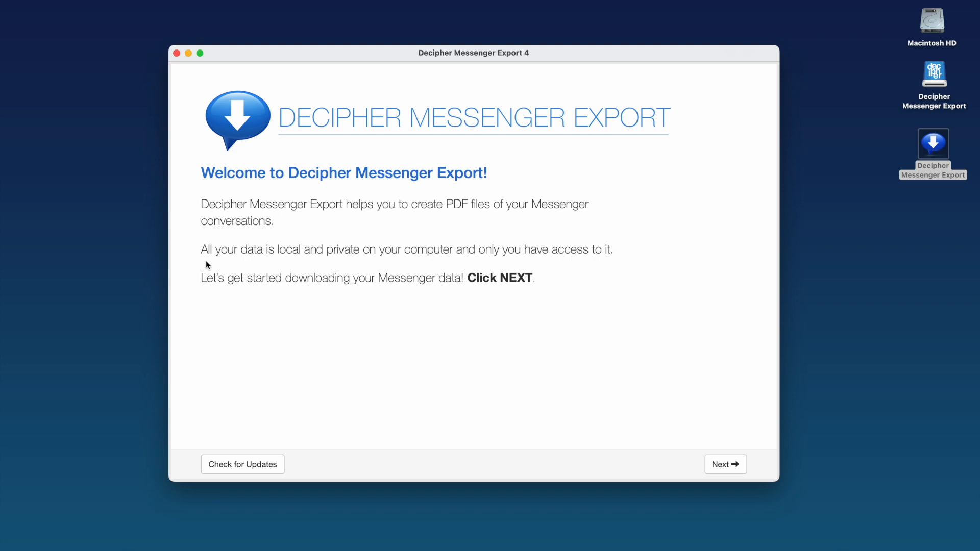
mouse_move(255, 263)
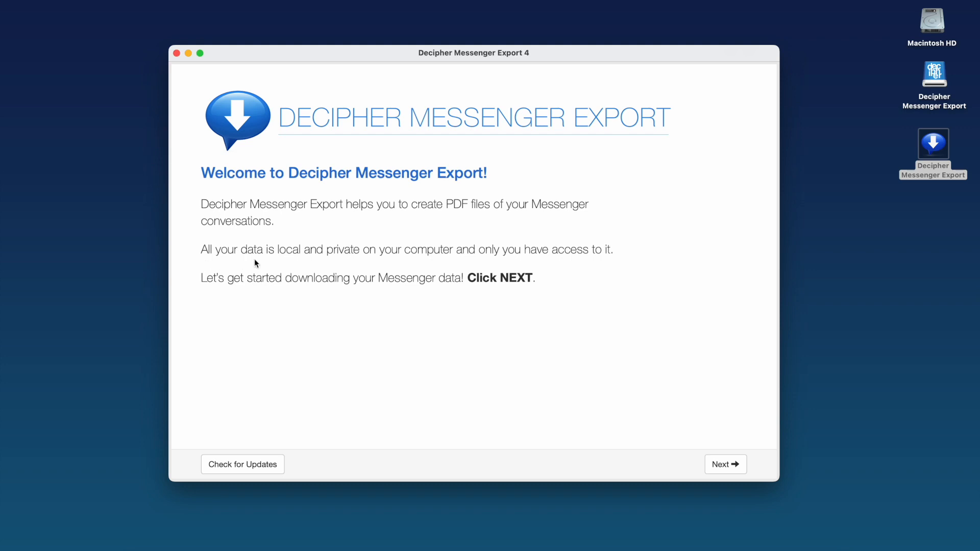
mouse_move(623, 267)
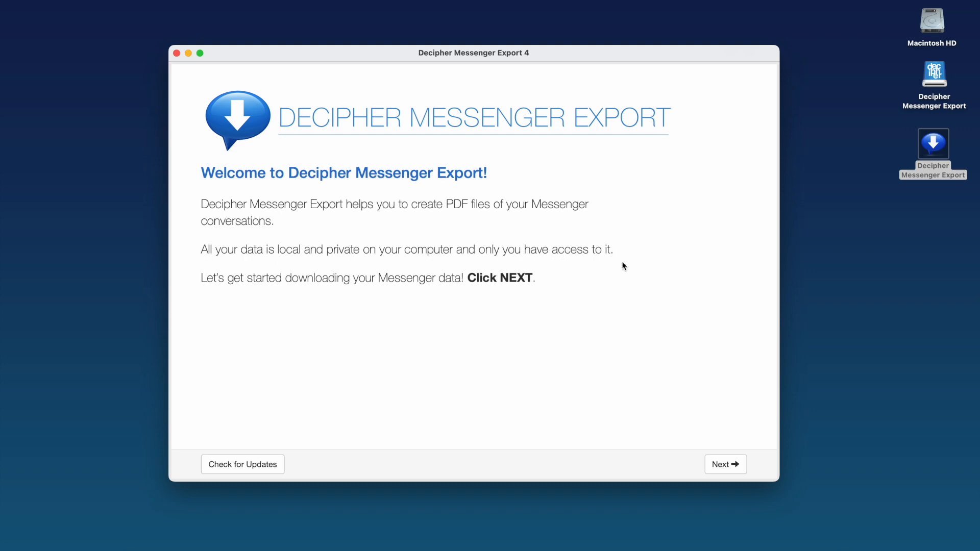
mouse_move(611, 267)
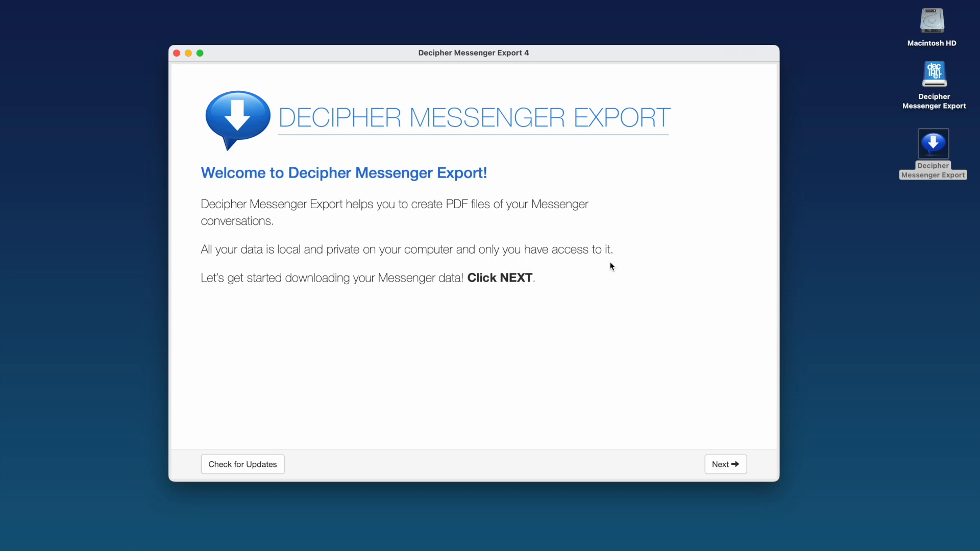
- Continue past the Welcome screen to the Facebook data import options
left_click(724, 464)
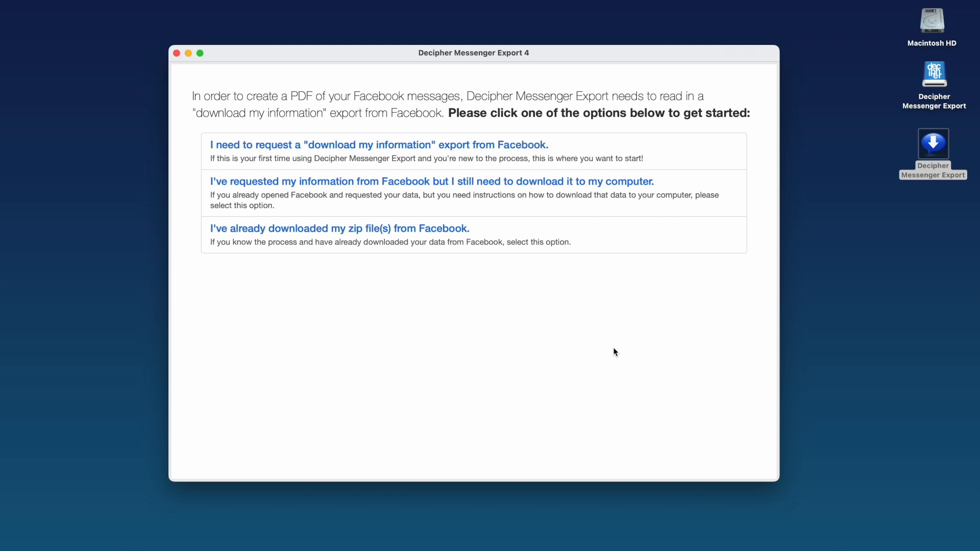
mouse_move(553, 343)
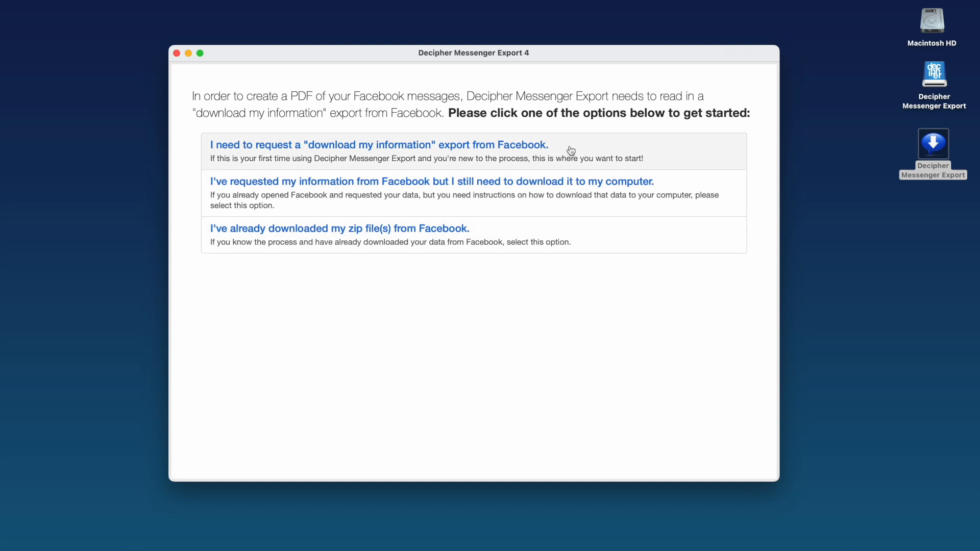
- Choose the option to request a 'download my information' export from Facebook
left_click(378, 145)
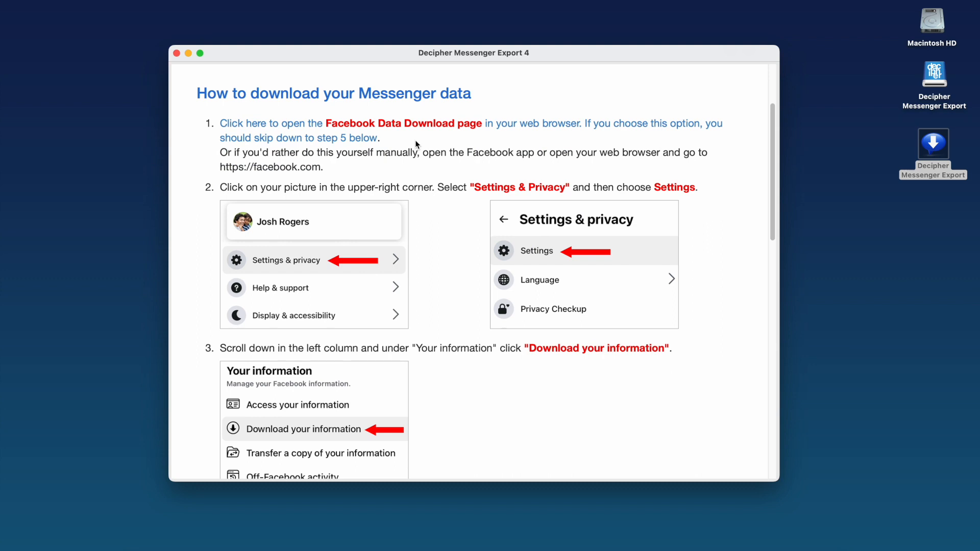
mouse_move(445, 141)
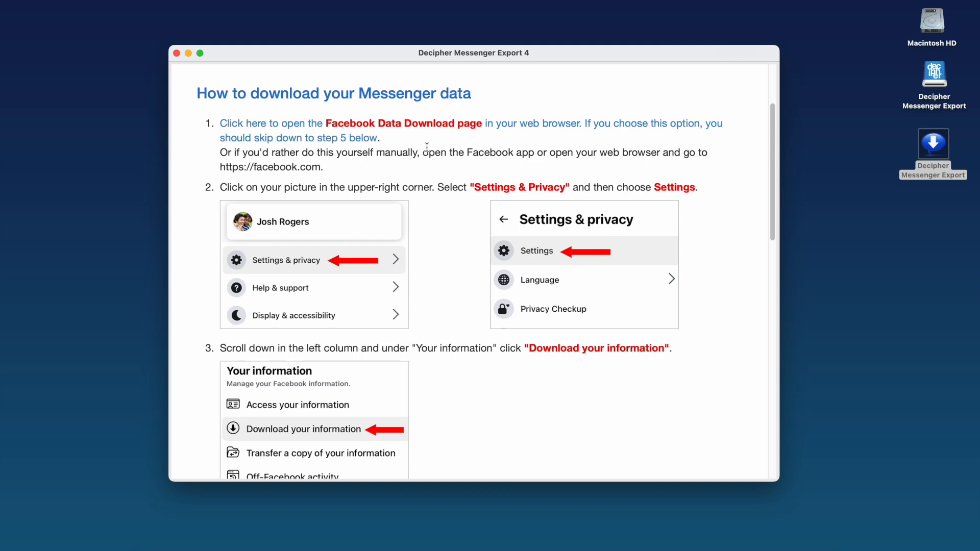
mouse_move(418, 127)
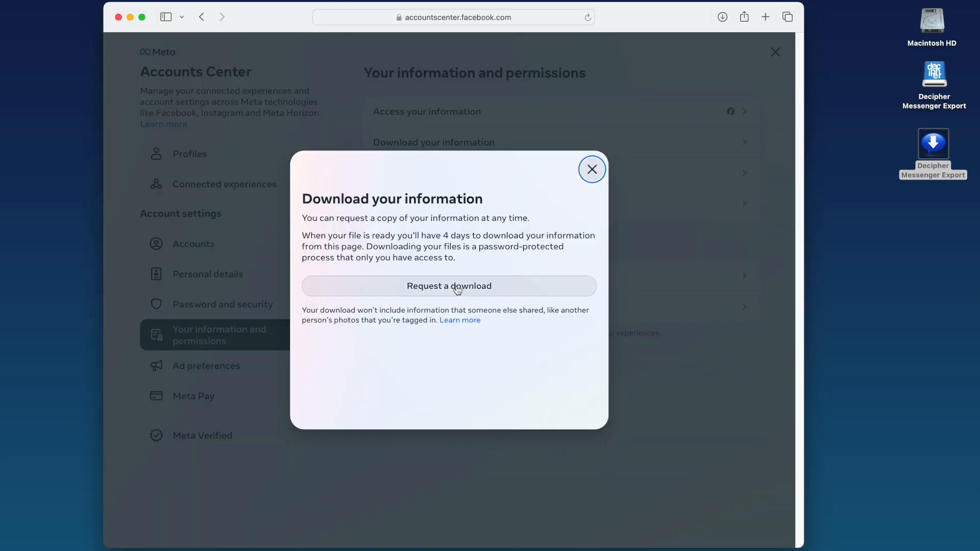
- Request a Facebook information download with Messages ticked and continue to file options
left_click(449, 286)
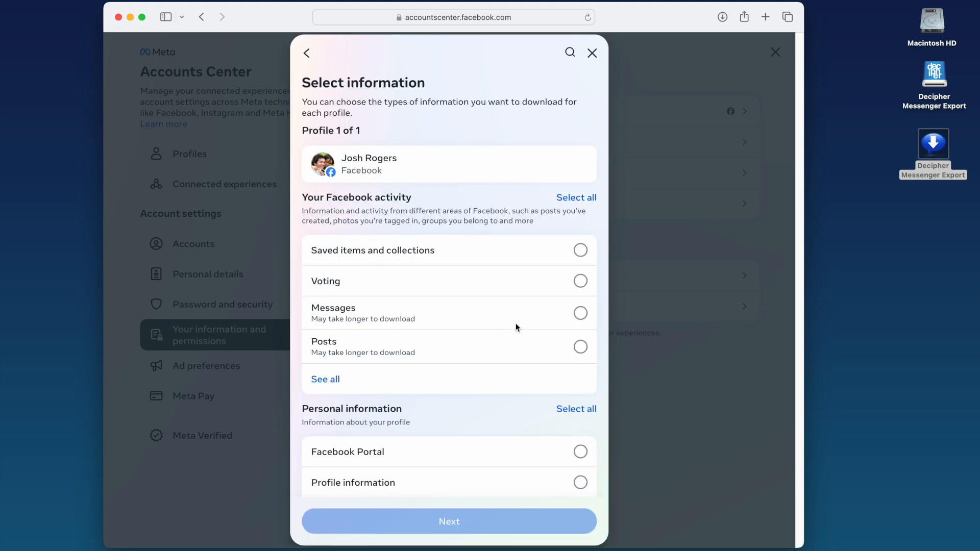
left_click(579, 313)
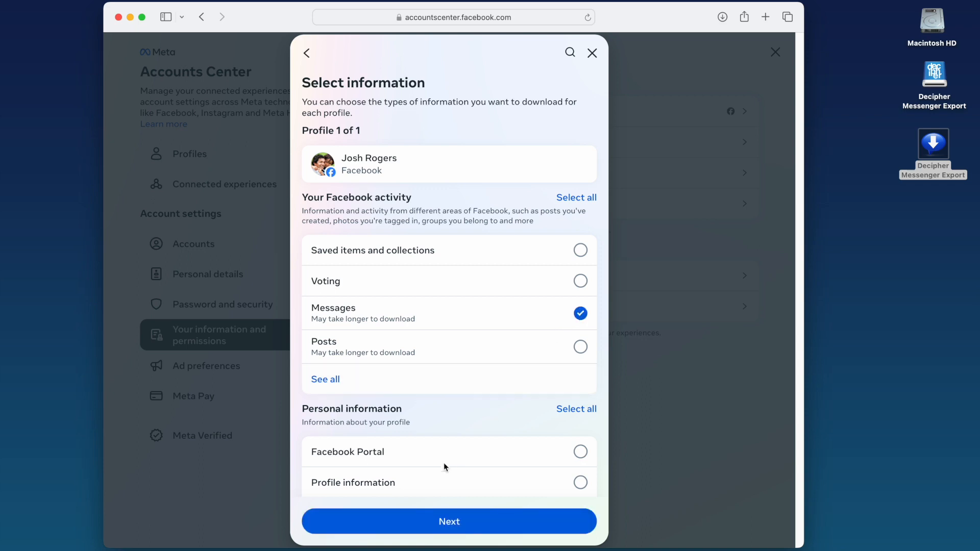
left_click(449, 521)
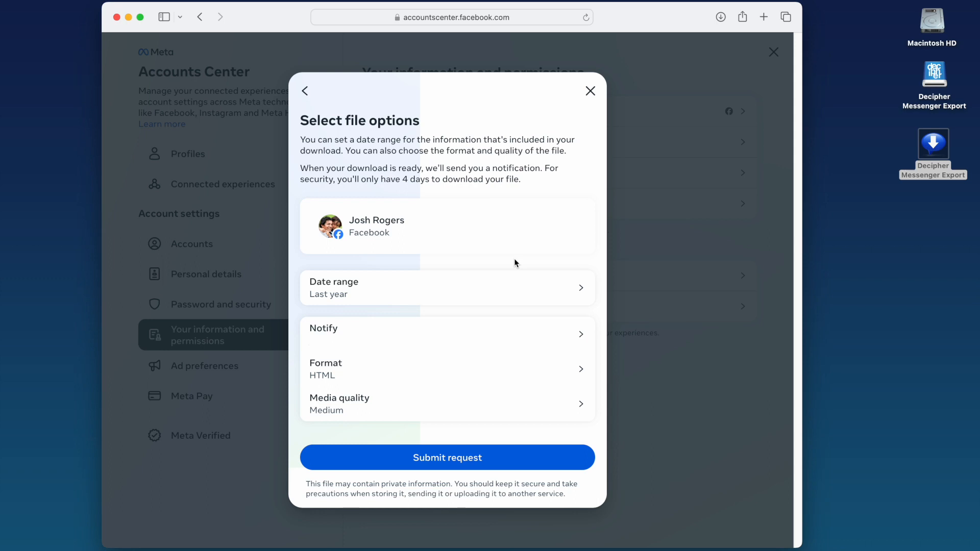
mouse_move(516, 291)
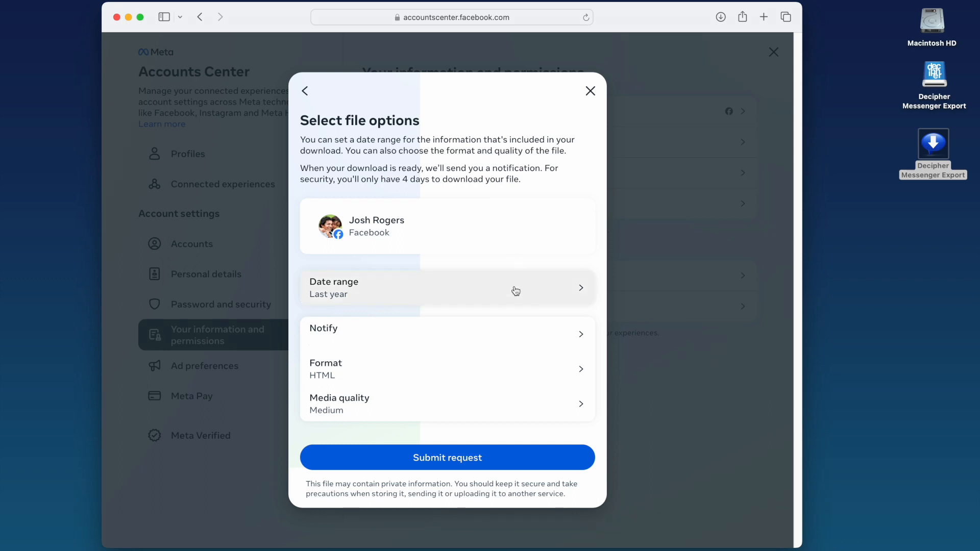
- Set the download date range to All time and the format to JSON
left_click(447, 288)
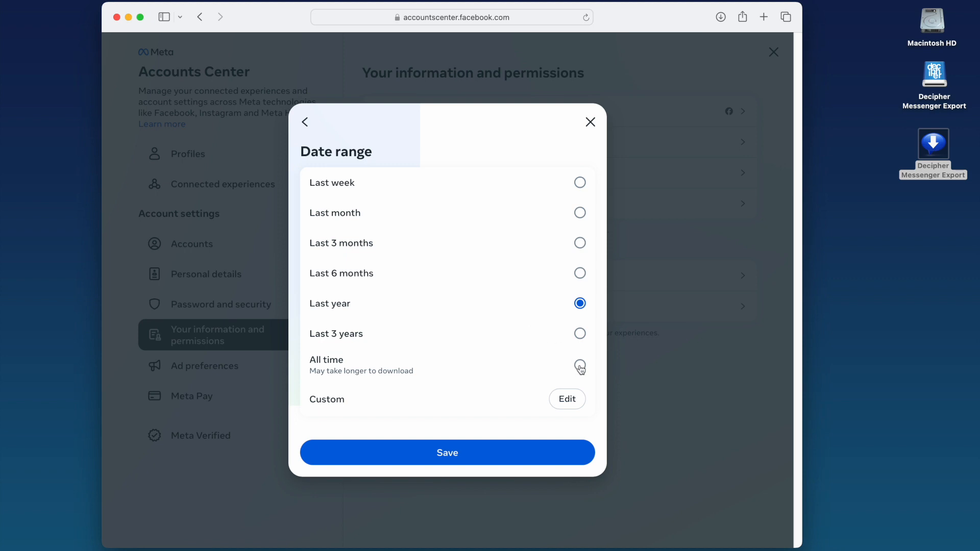
left_click(447, 453)
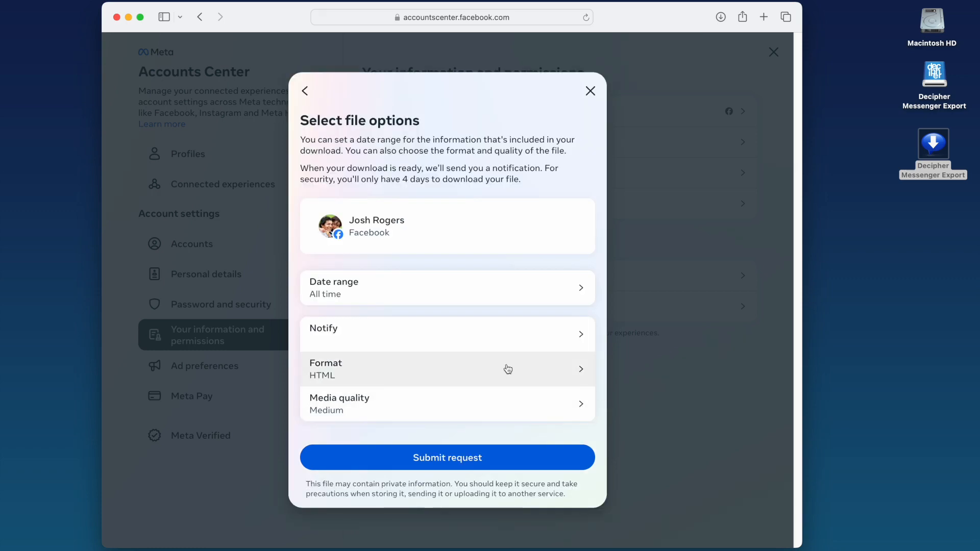
left_click(447, 368)
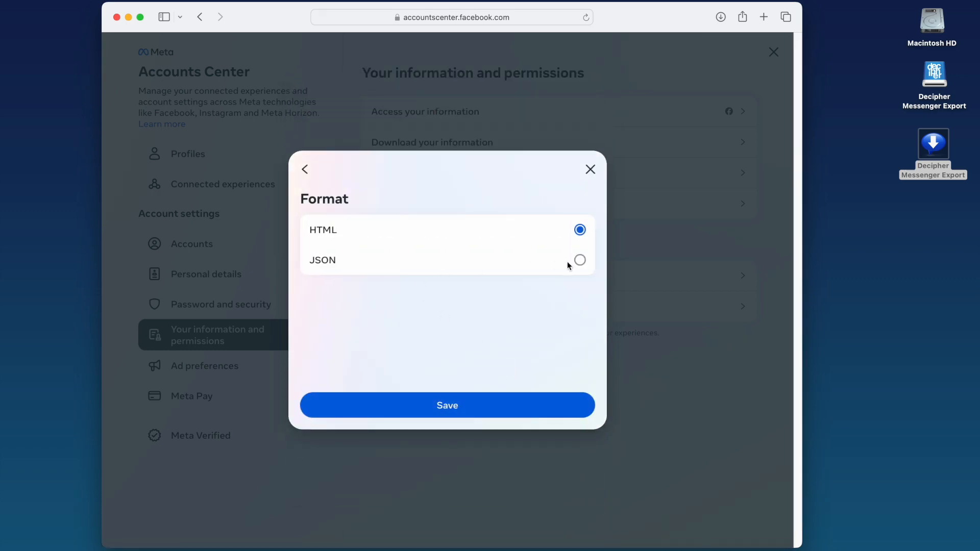
left_click(447, 405)
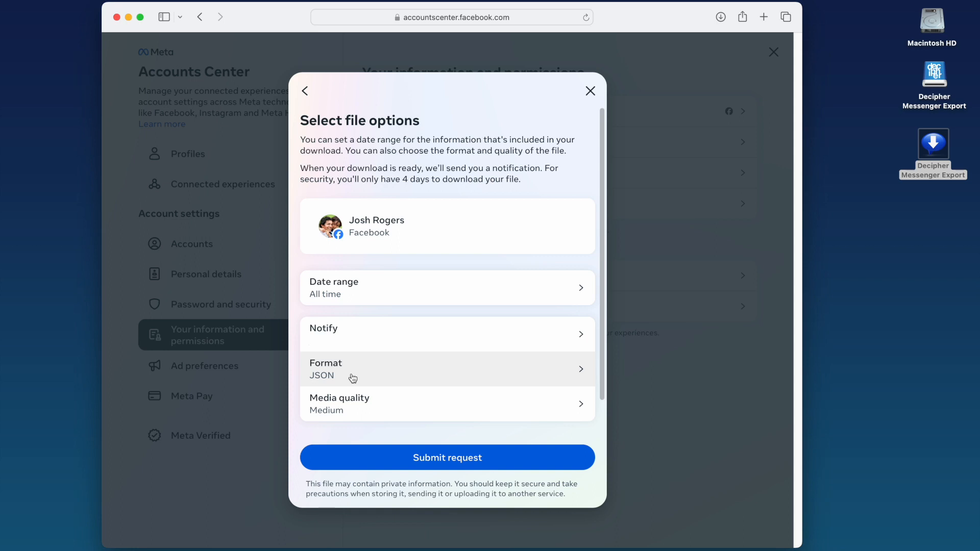
mouse_move(460, 409)
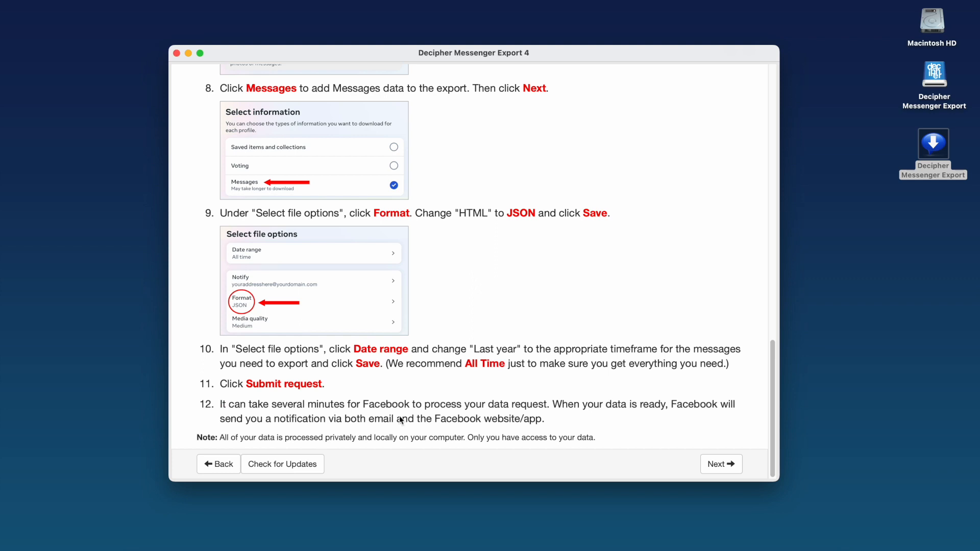
mouse_move(640, 397)
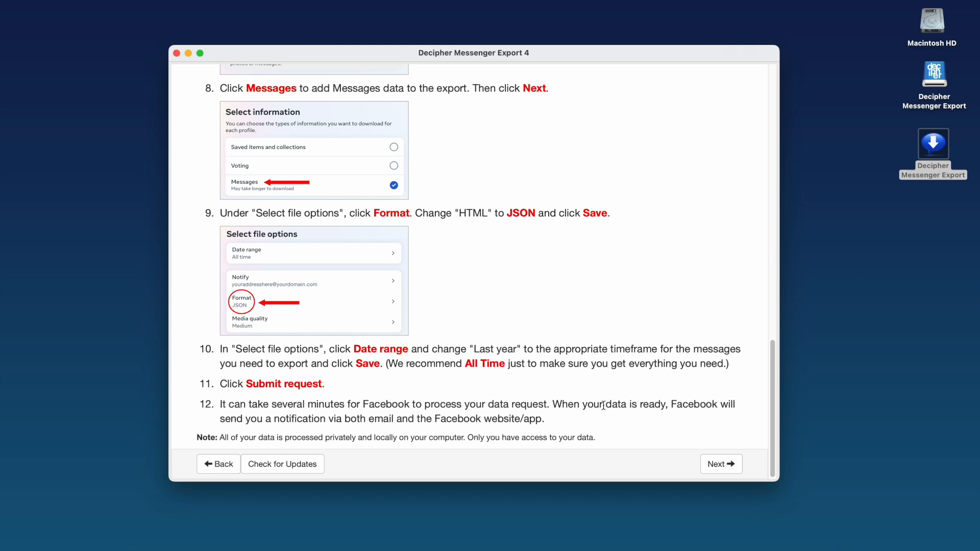
- Return to the download instructions, visit Facebook Data Requests, and advance to export selection
left_click(719, 464)
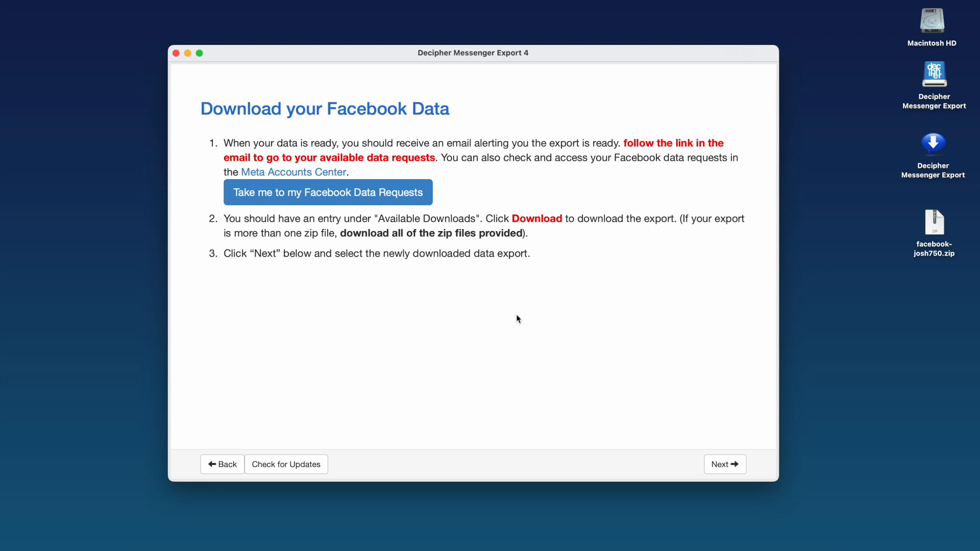
mouse_move(562, 258)
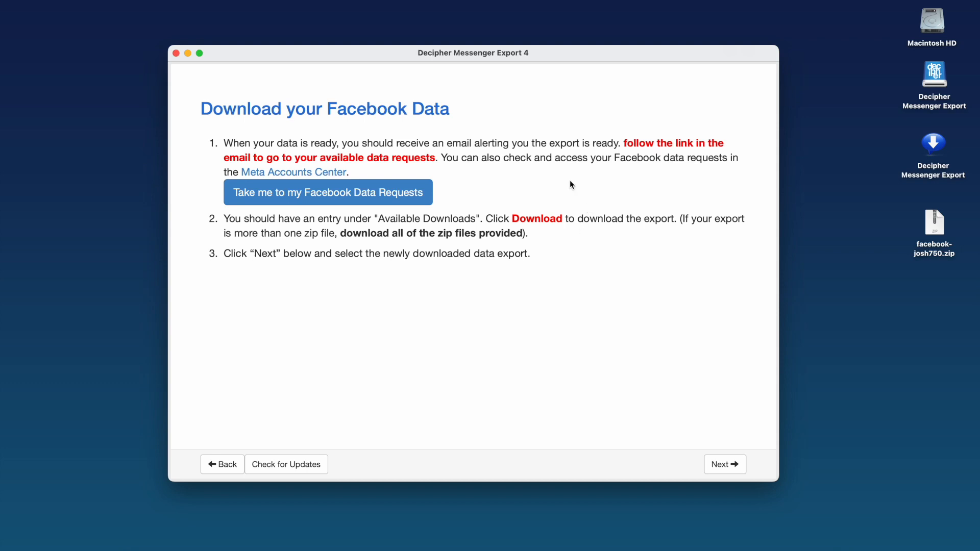
mouse_move(529, 192)
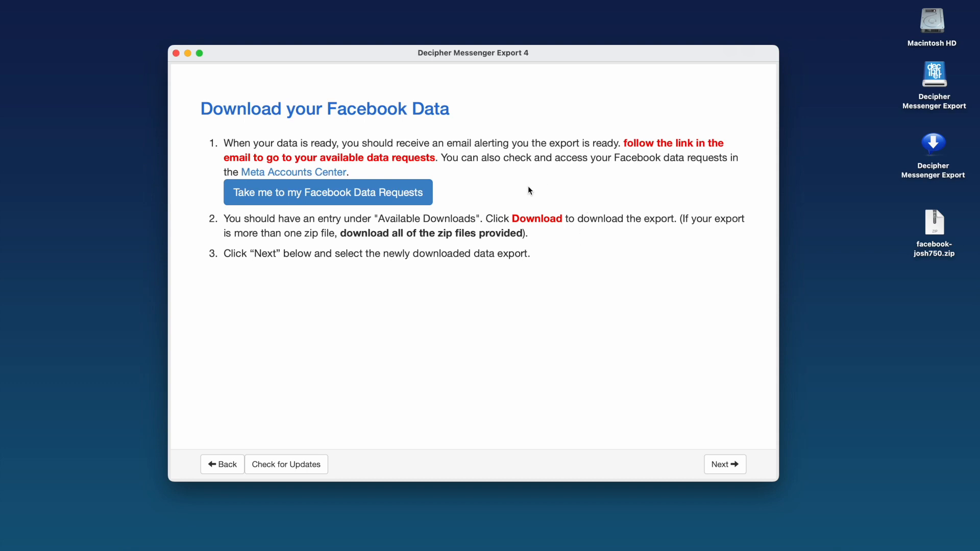
mouse_move(510, 192)
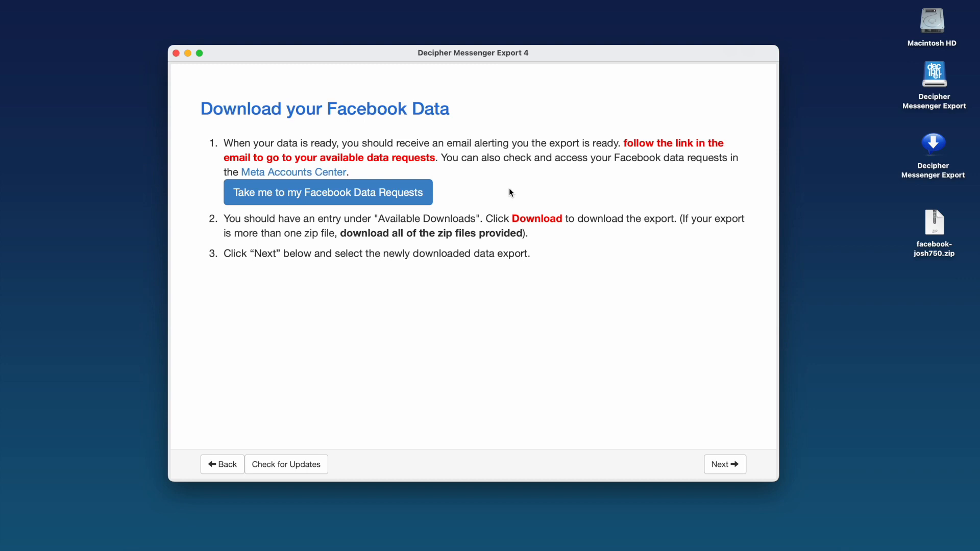
mouse_move(367, 217)
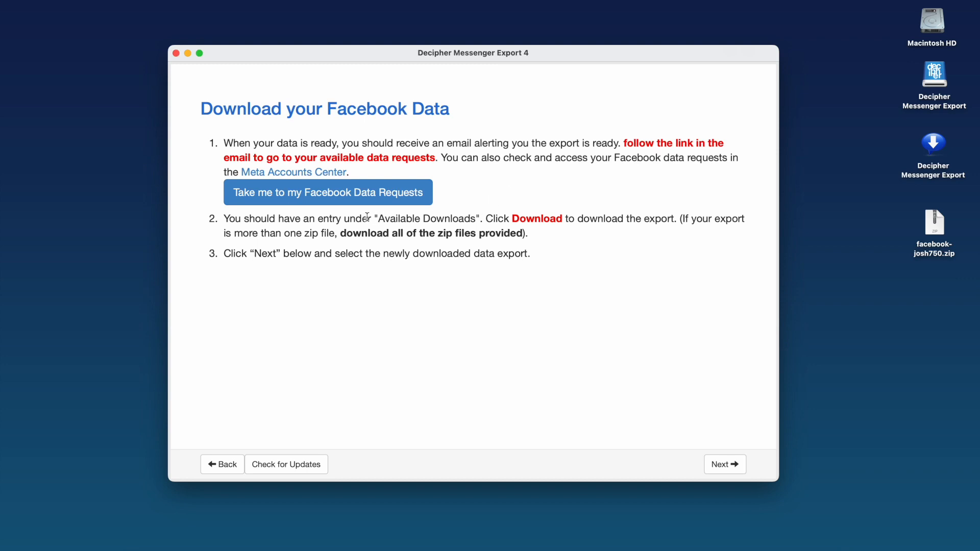
mouse_move(364, 210)
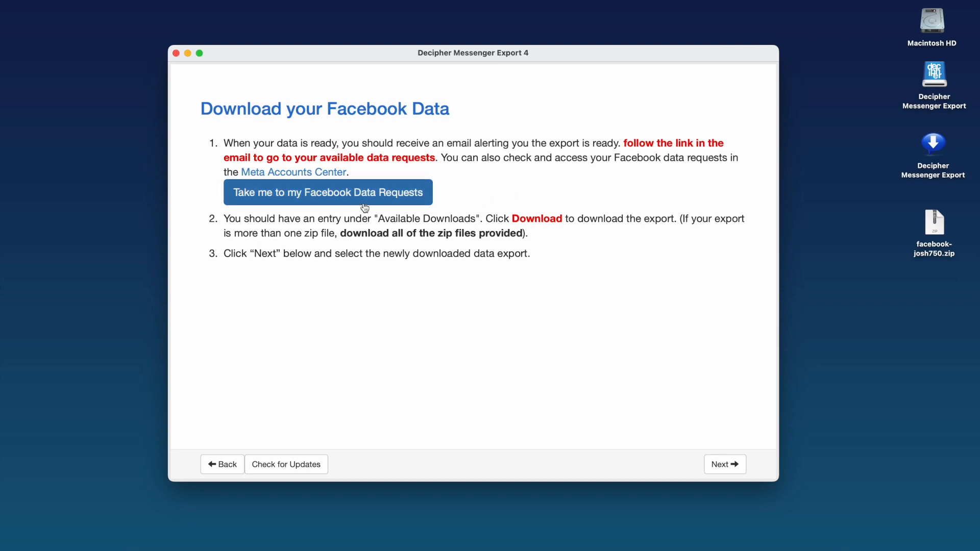
left_click(328, 192)
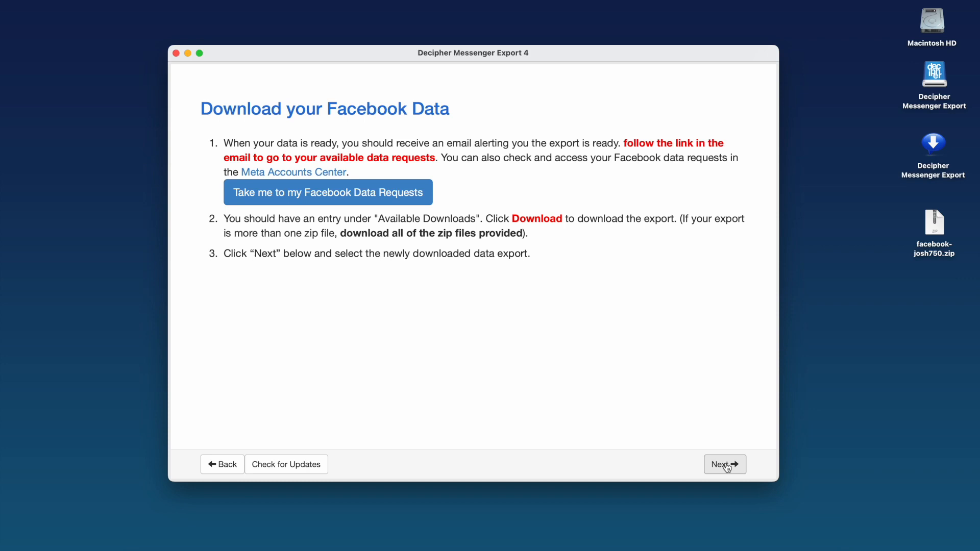
left_click(724, 464)
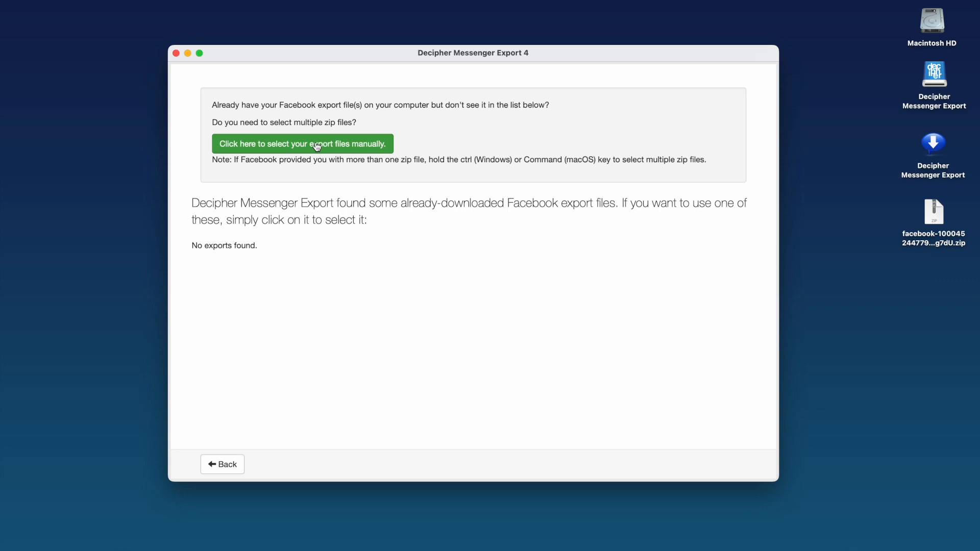
- Manually load the facebook zip from the Desktop and select its single conversation
left_click(302, 144)
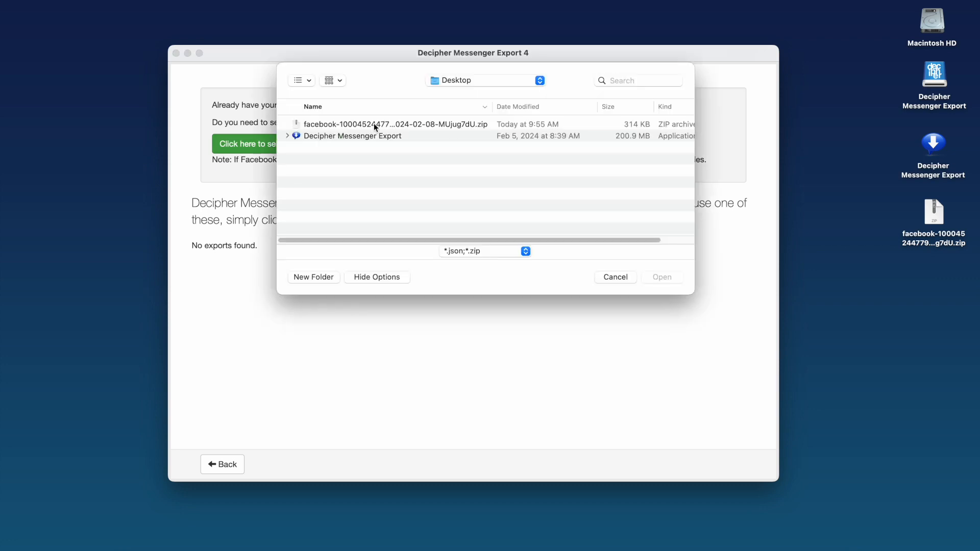
left_click(395, 124)
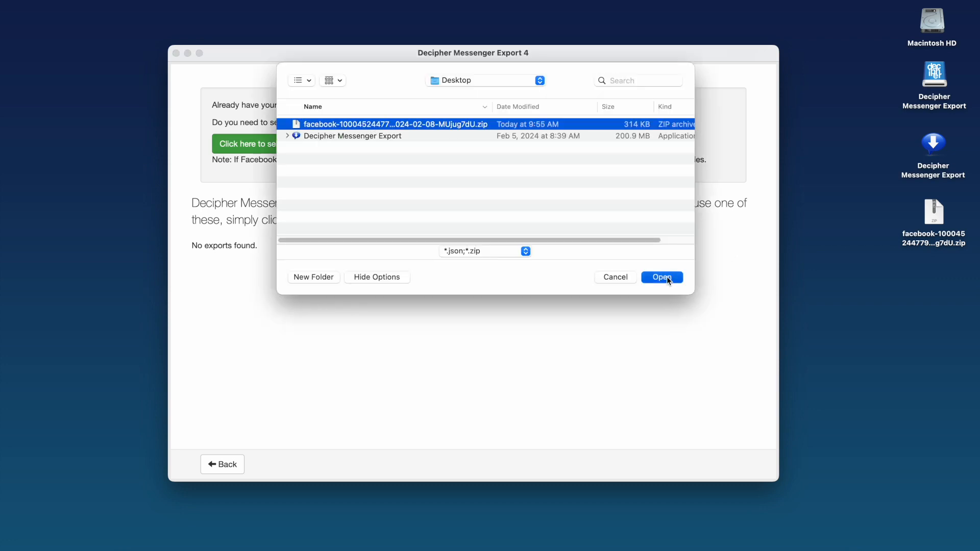
left_click(661, 277)
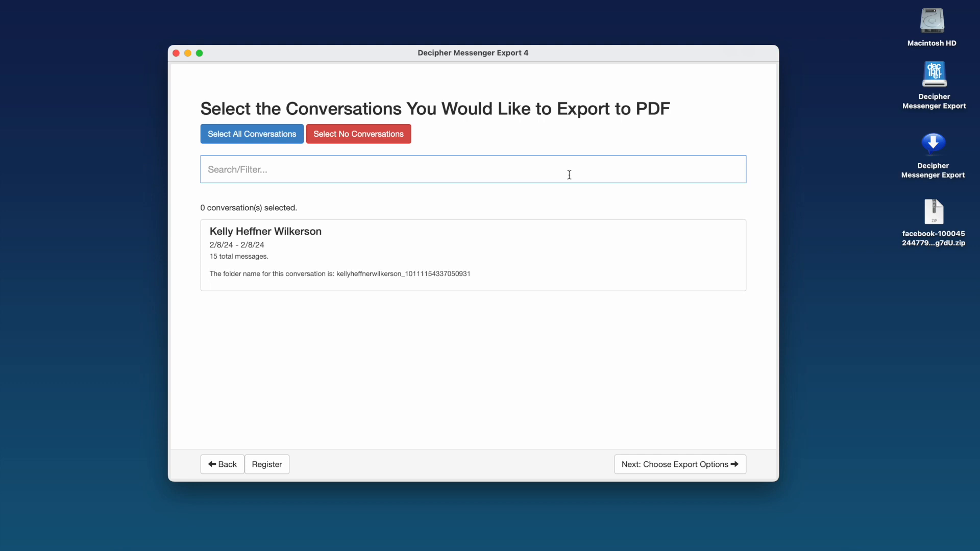
mouse_move(562, 364)
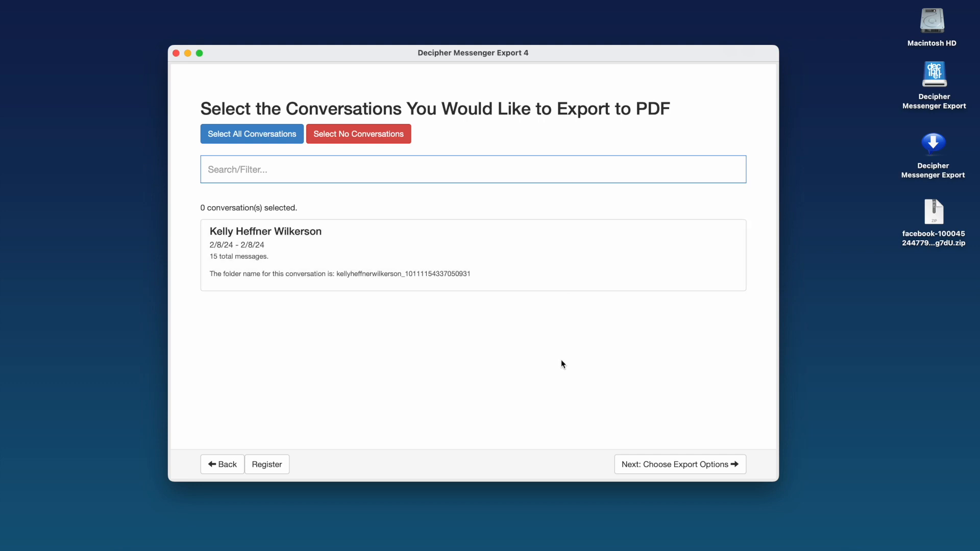
left_click(473, 255)
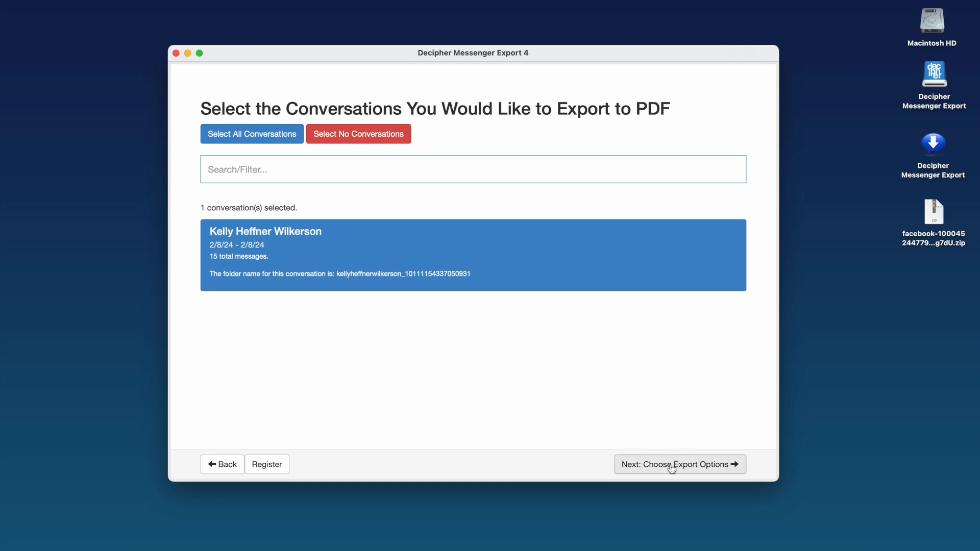
- Advance with the selected conversation to the export options screen
left_click(679, 464)
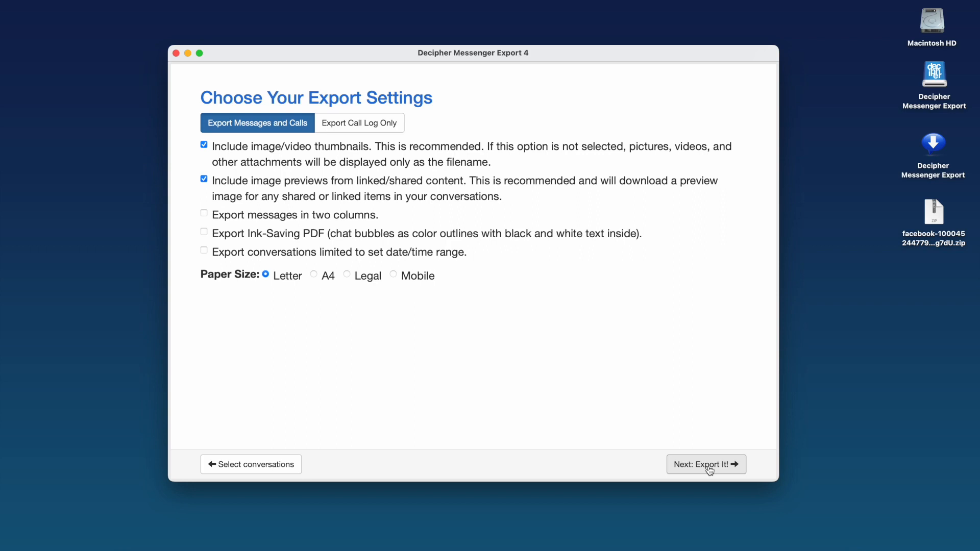
- Export the conversation to PDF and open the 2024-2-8-10-6-DME-Export folder
left_click(705, 465)
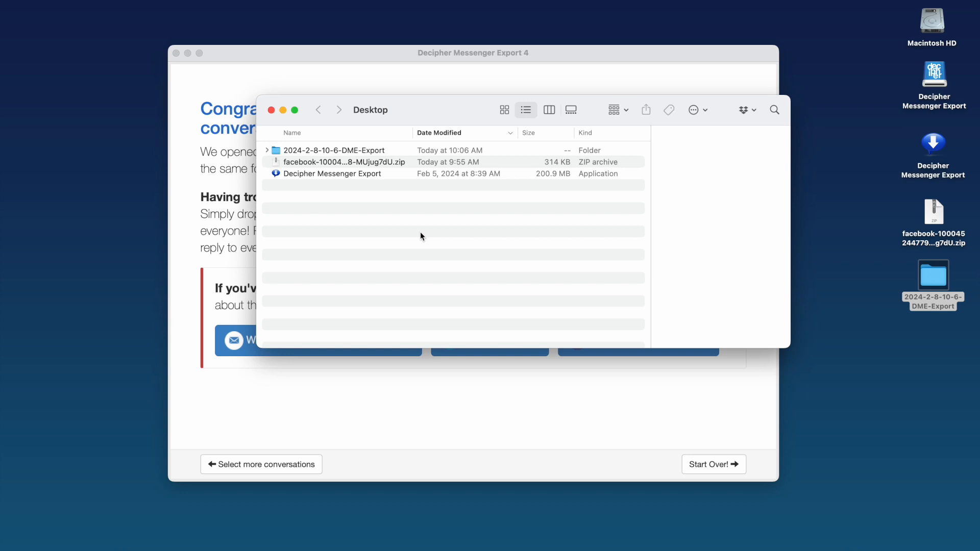
double_click(335, 150)
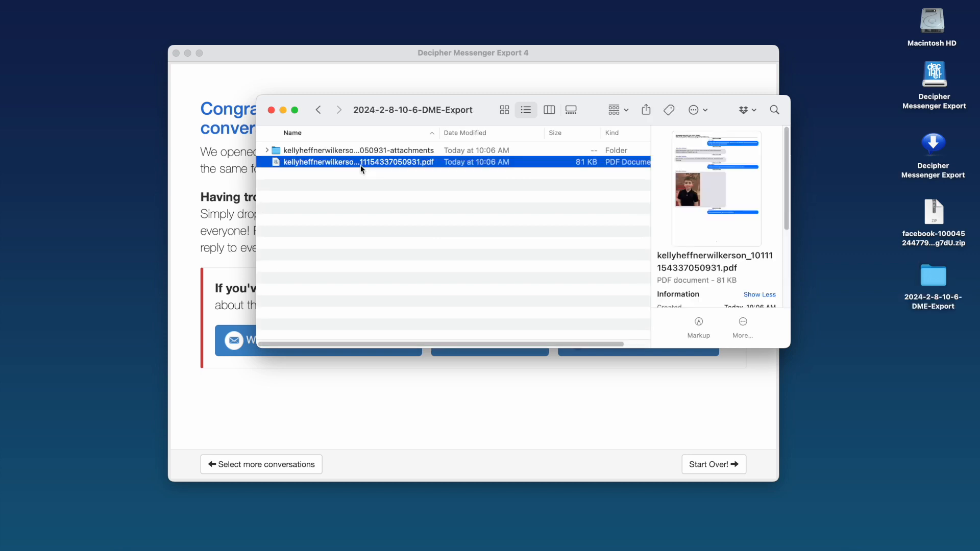
mouse_move(369, 167)
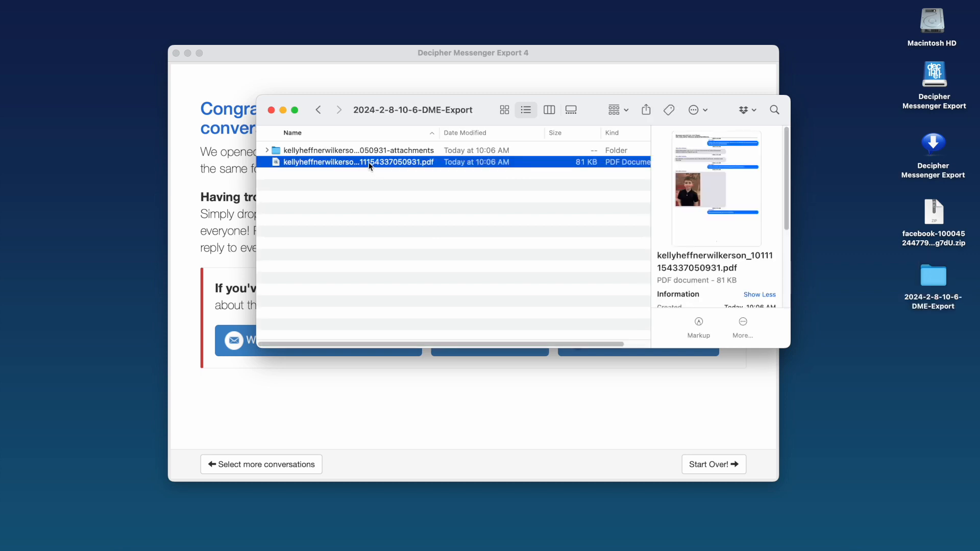
- Open the exported conversation PDF in Preview and scroll through page 1 of 3
double_click(358, 162)
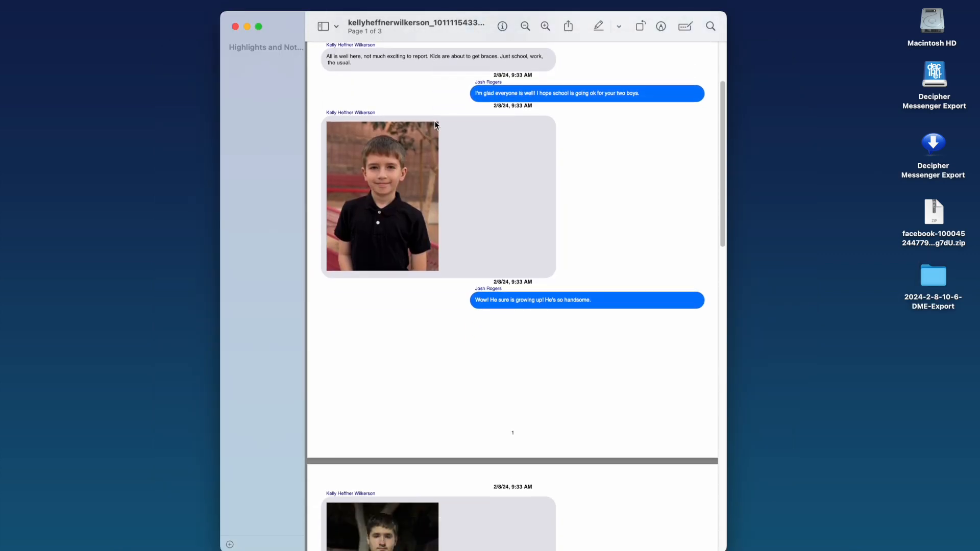
scroll("down", 3)
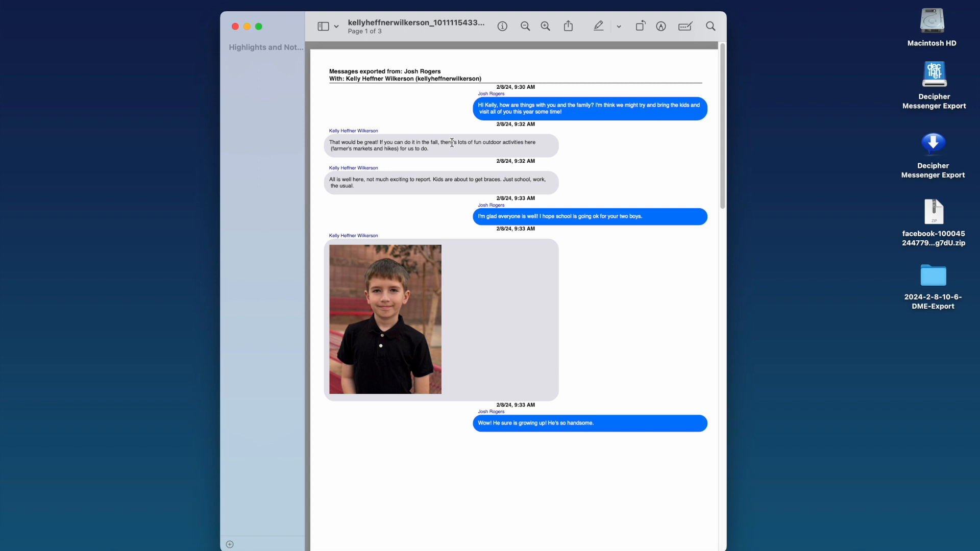
mouse_move(494, 89)
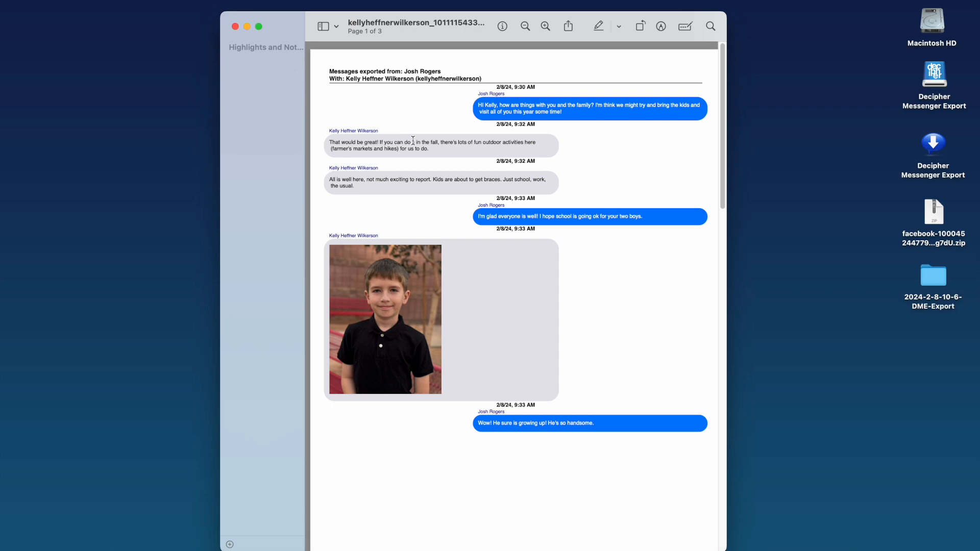
mouse_move(580, 356)
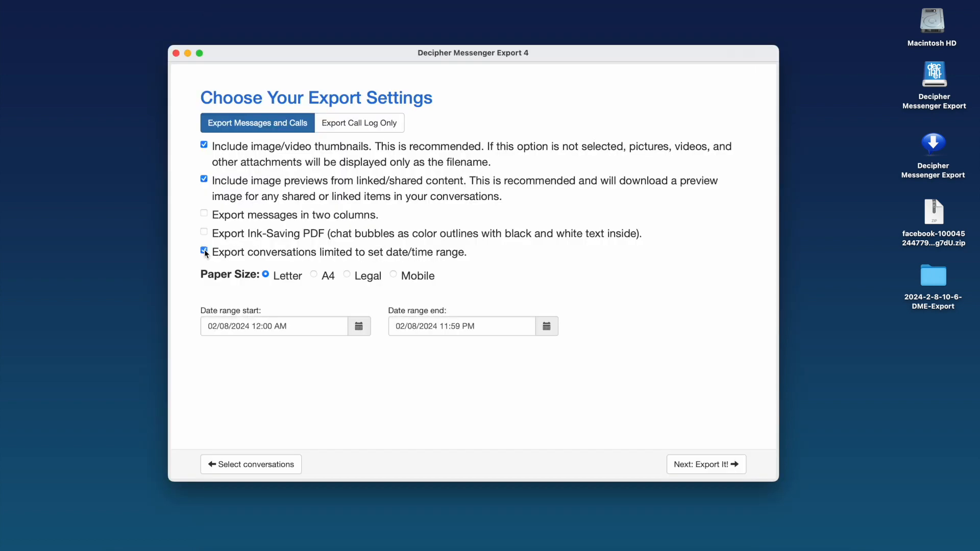
- Limit the export to 02/08/2024, 12:00 AM to 11:59 PM, then quit Decipher Messenger Export
left_click(203, 251)
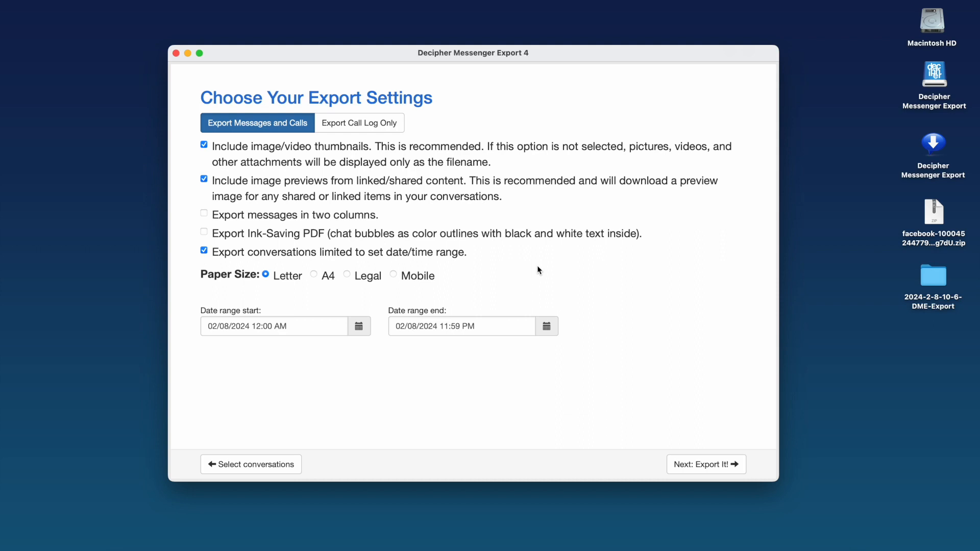
mouse_move(527, 274)
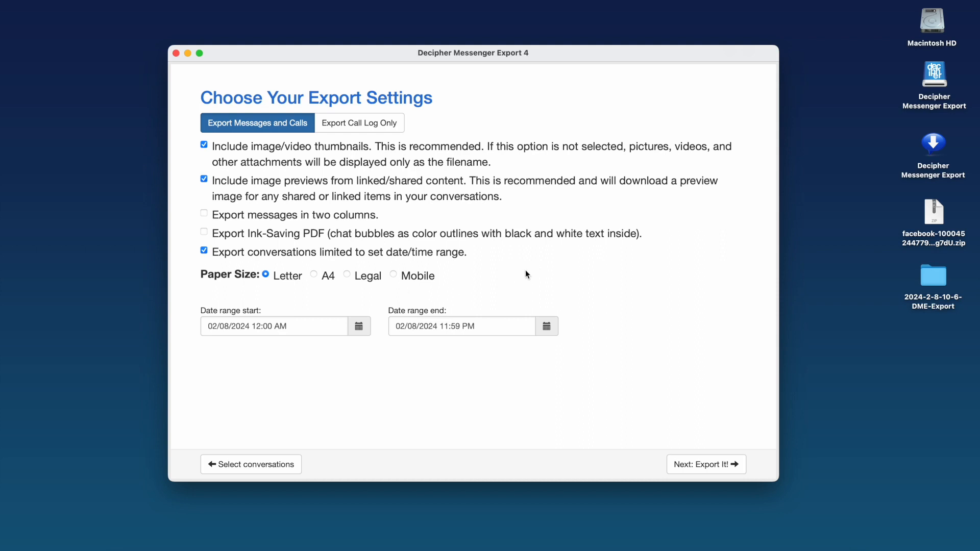
mouse_move(339, 257)
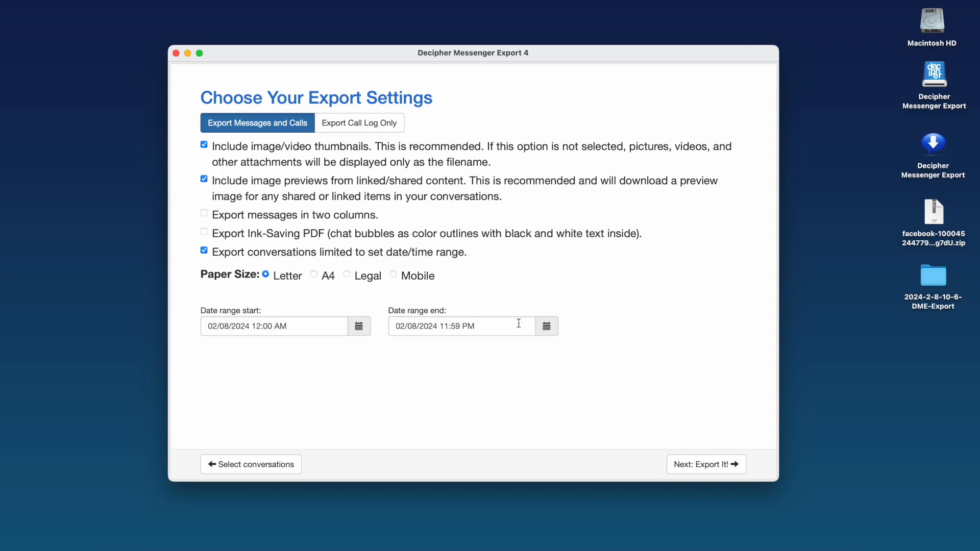
mouse_move(569, 333)
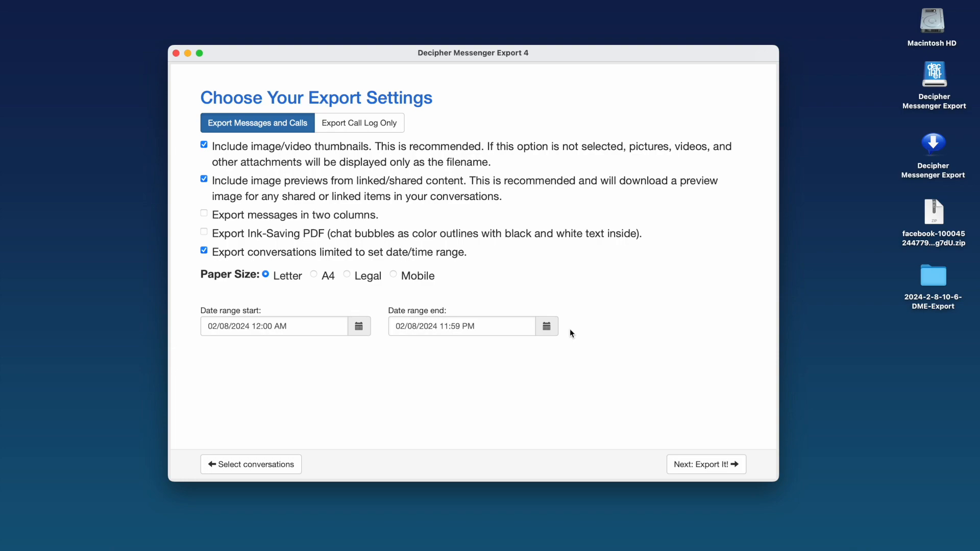
left_click(705, 464)
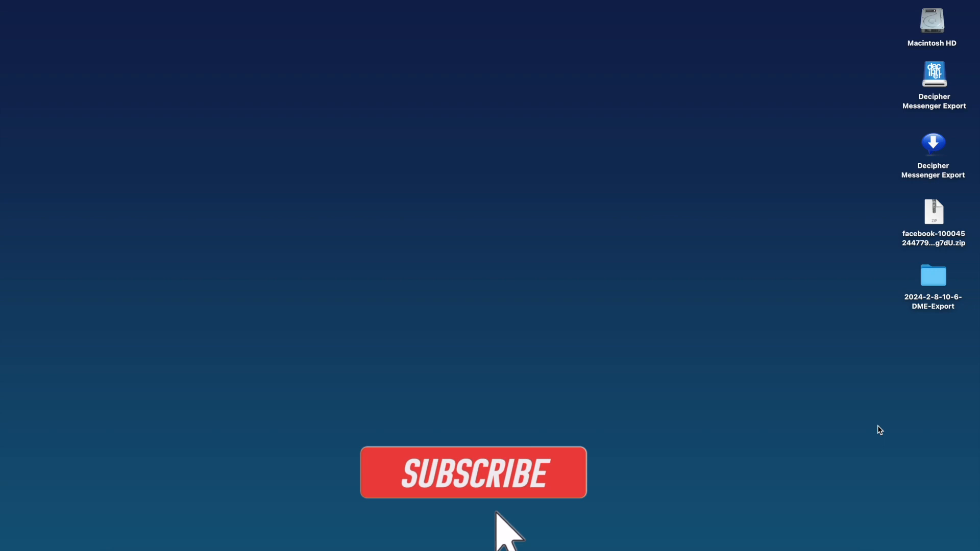
left_click(473, 473)
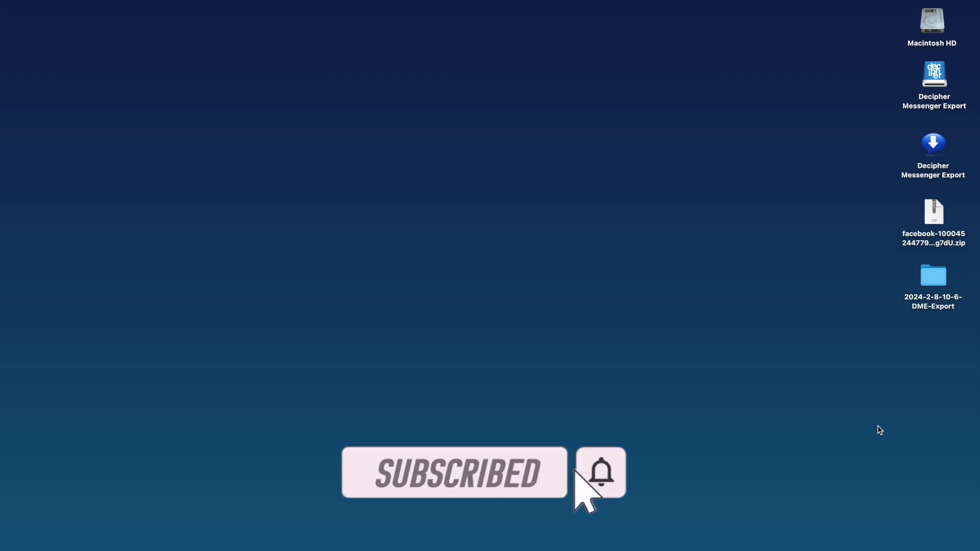